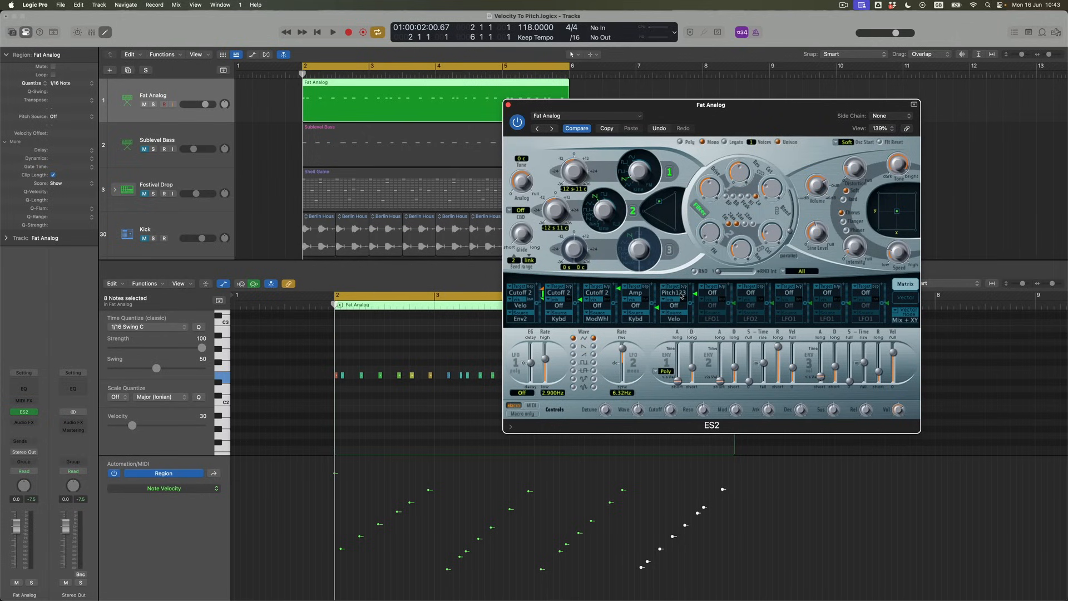
mouse_move(522, 297)
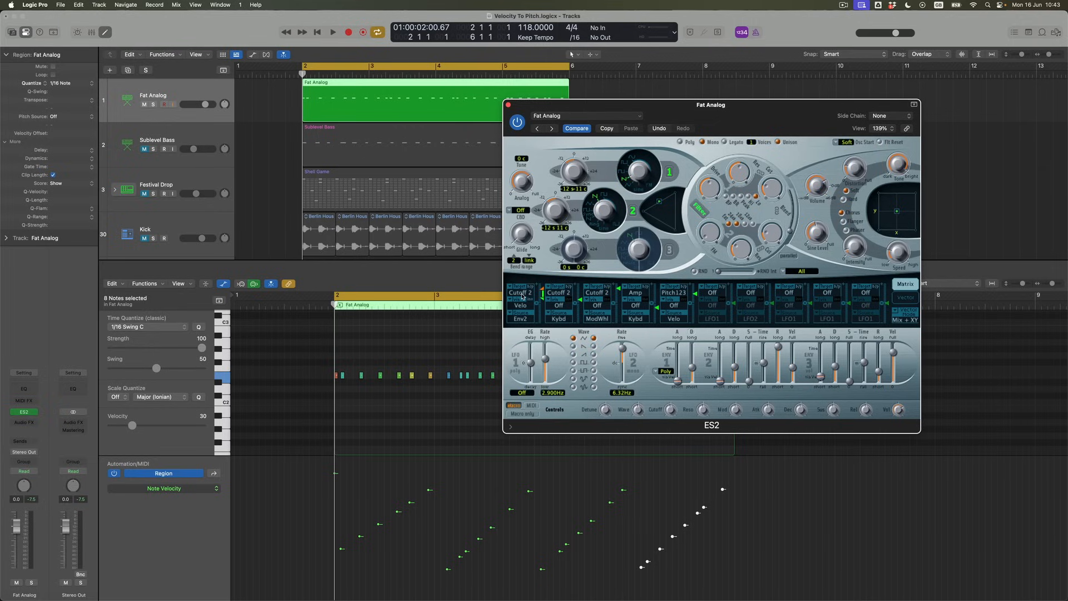
mouse_move(538, 301)
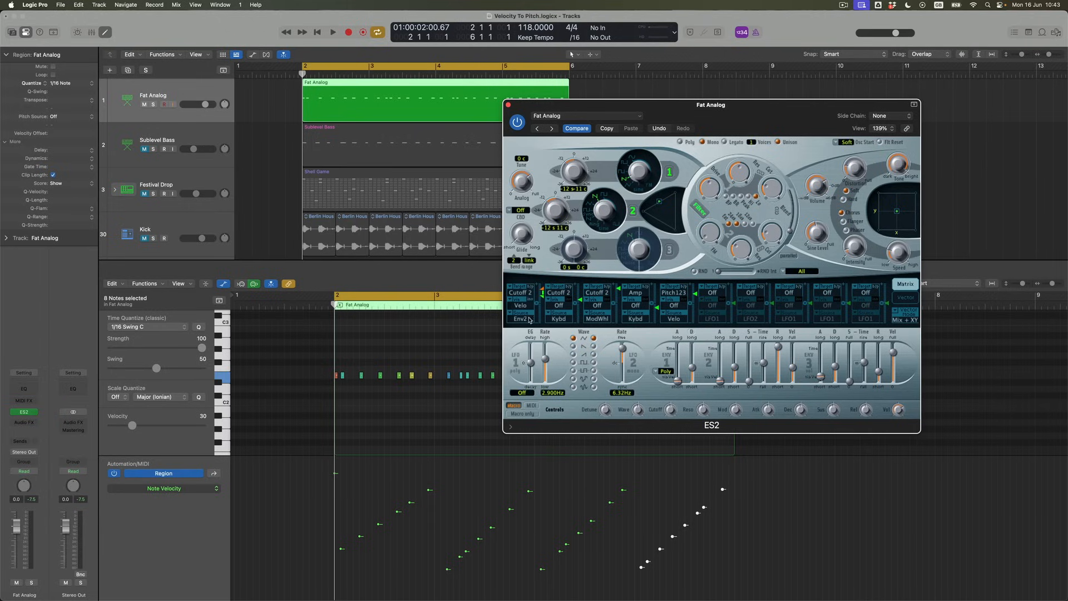
mouse_move(527, 320)
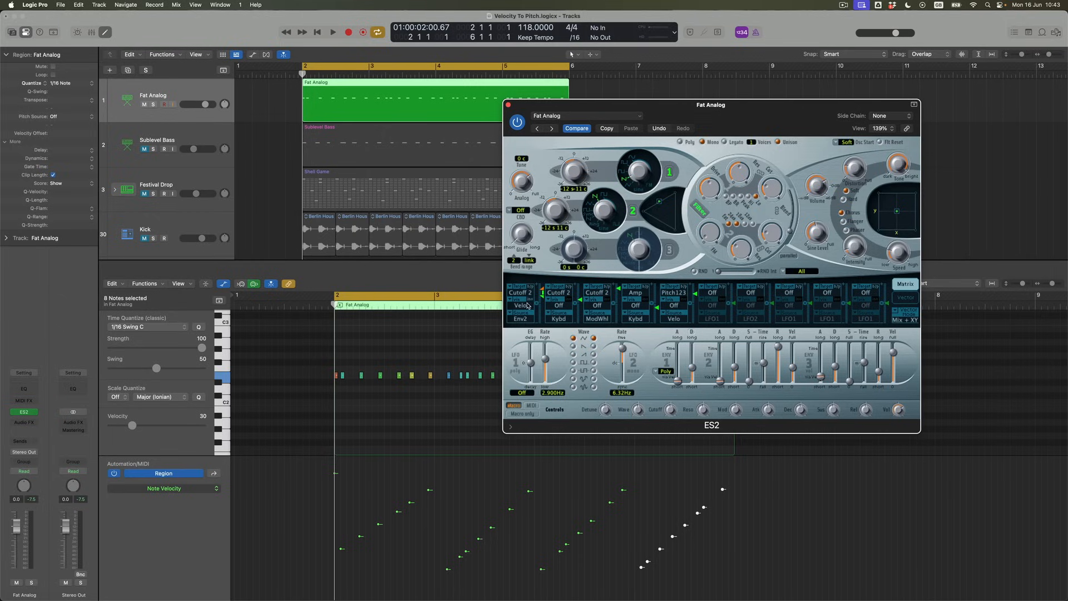
mouse_move(521, 307)
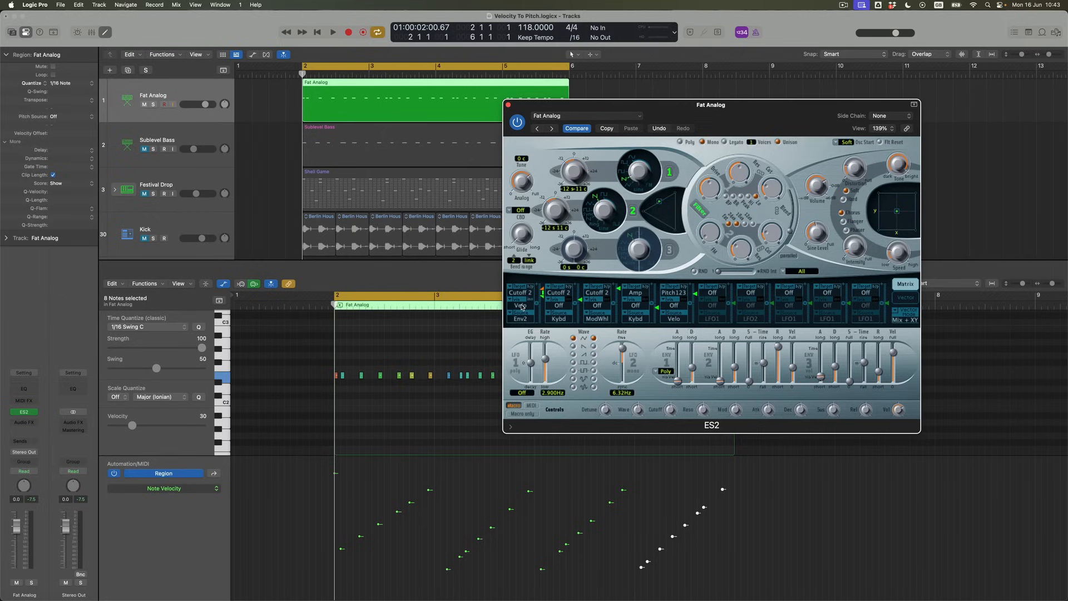
mouse_move(692, 309)
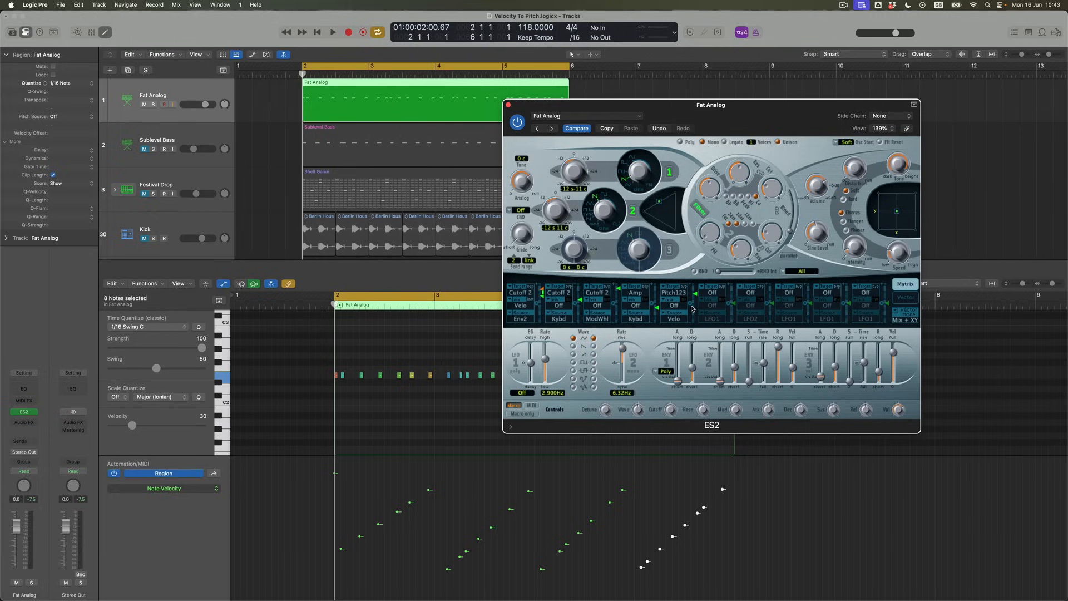
- Start playback to hear velocity driving Cutoff 2 and oscillator pitch on Fat Analog
click(333, 32)
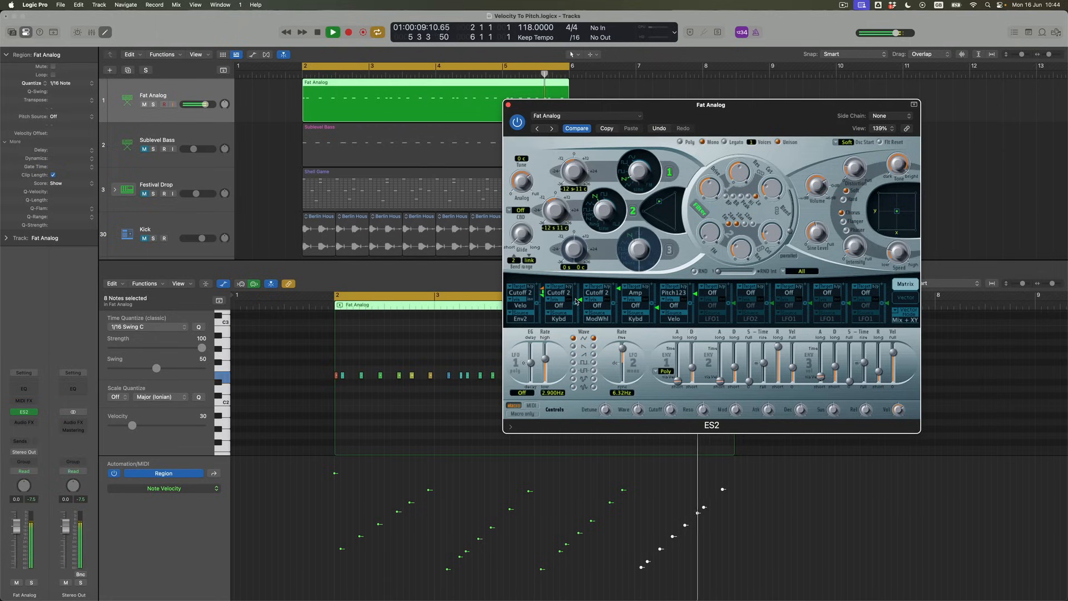
- Stop playback so a Channel EQ can be inserted on Fat Analog
click(317, 33)
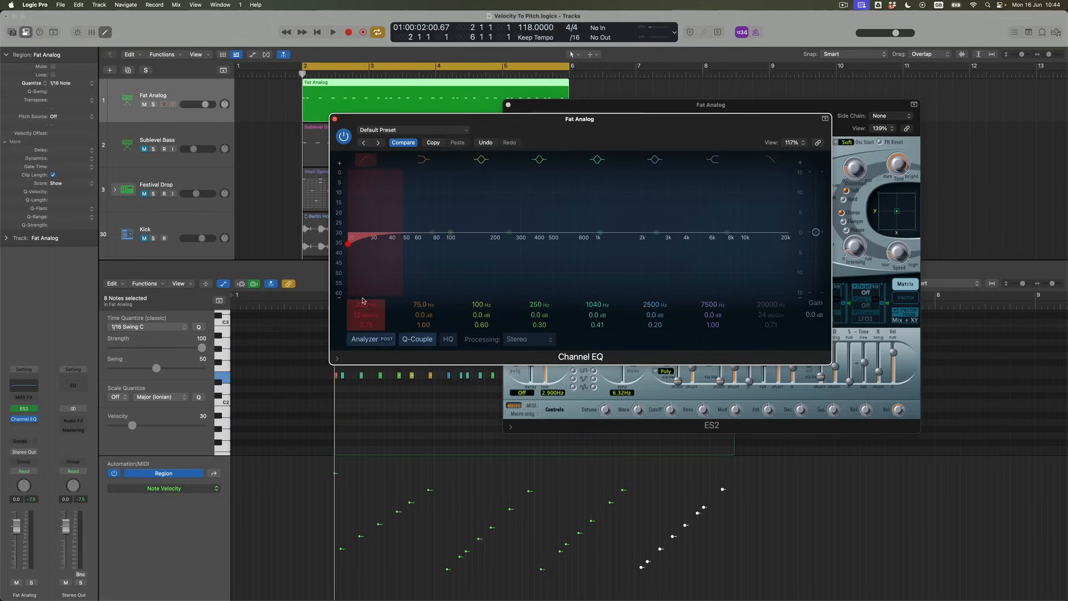
- Raise the Channel EQ low-cut frequency to 65.5 Hz
drag(349, 243, 406, 243)
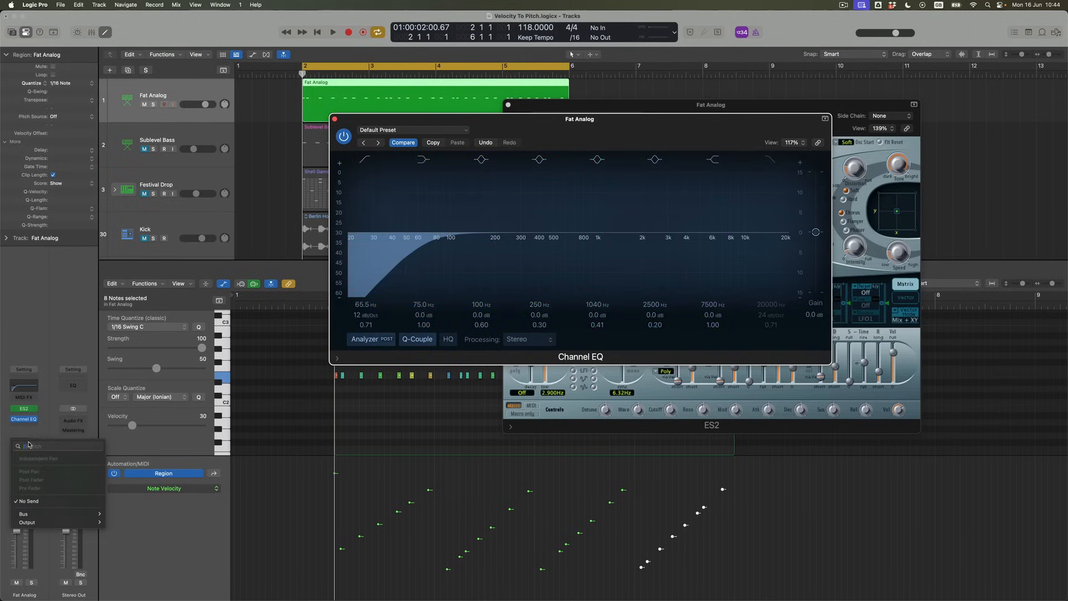
- Route a send from Fat Analog to Bus 6
click(24, 513)
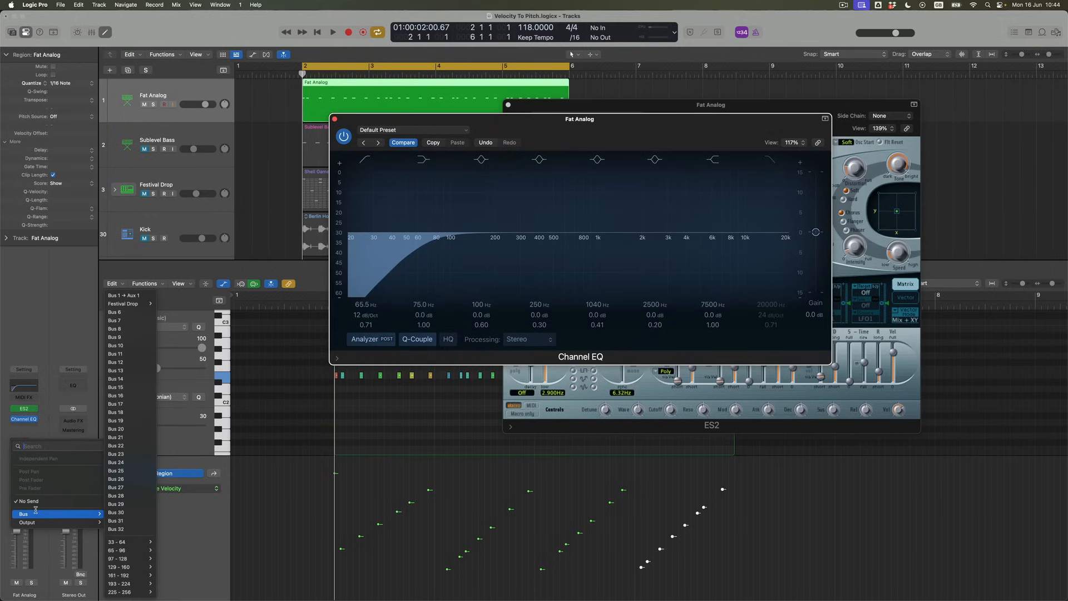
mouse_move(122, 313)
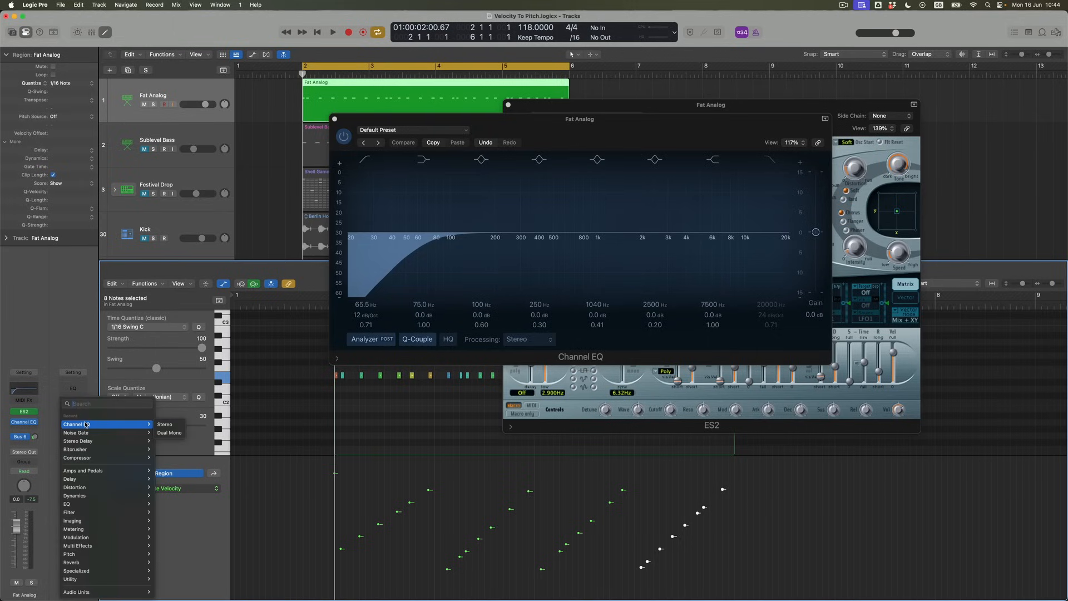
- Insert Quantec Room Simulator on Aux 6, set it to YardStick, and play back
text(quan)
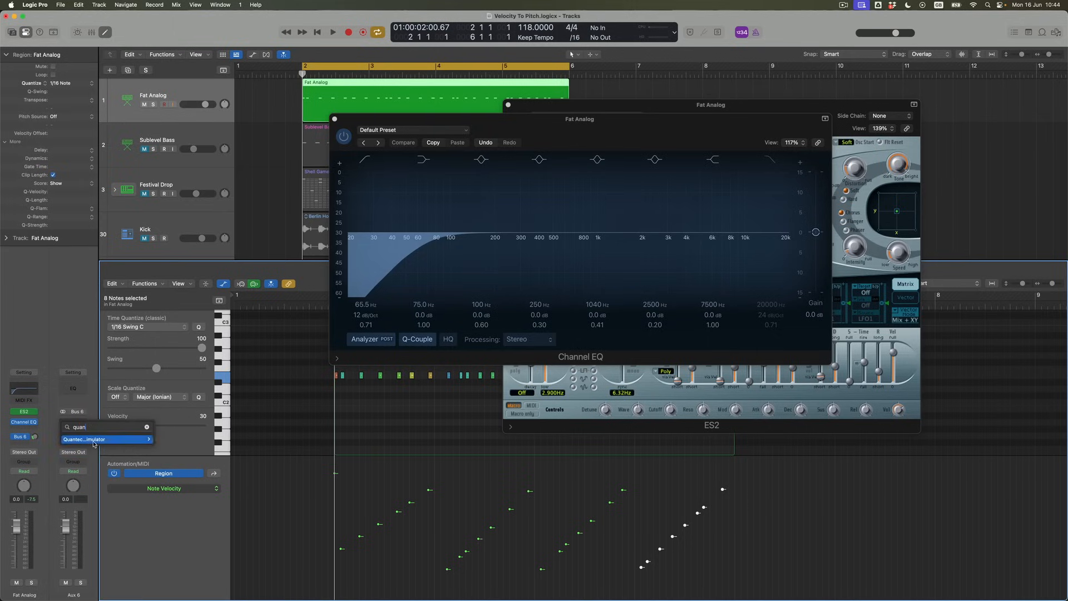
click(84, 439)
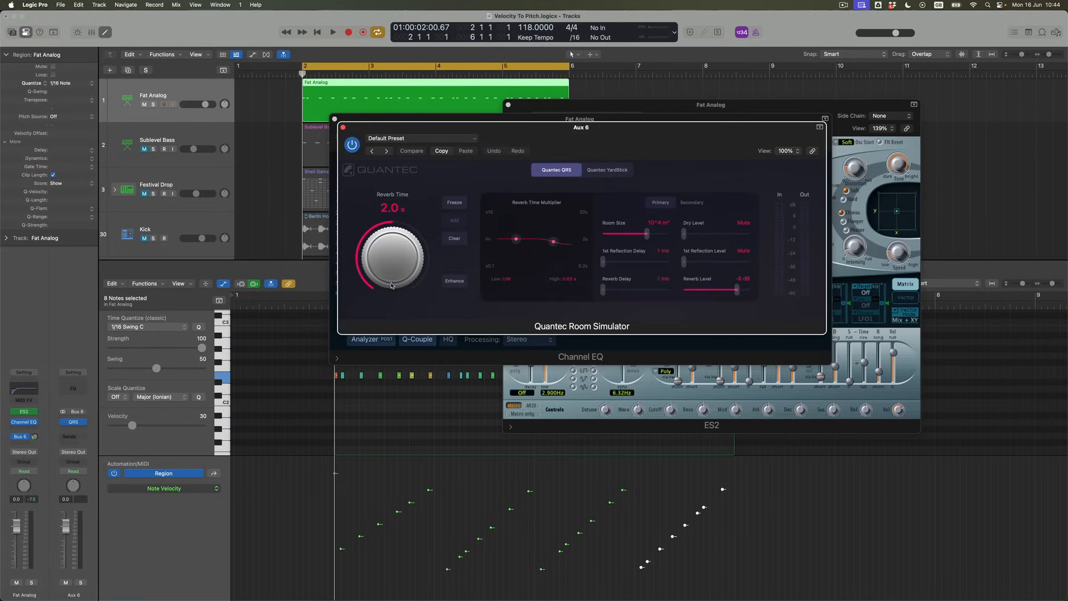
click(606, 169)
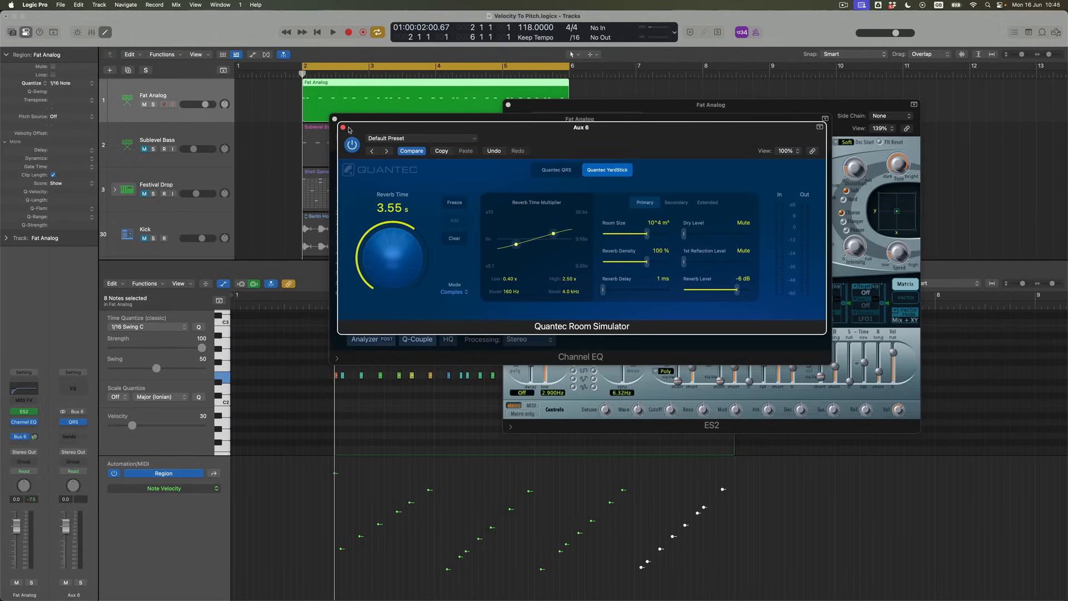
click(332, 33)
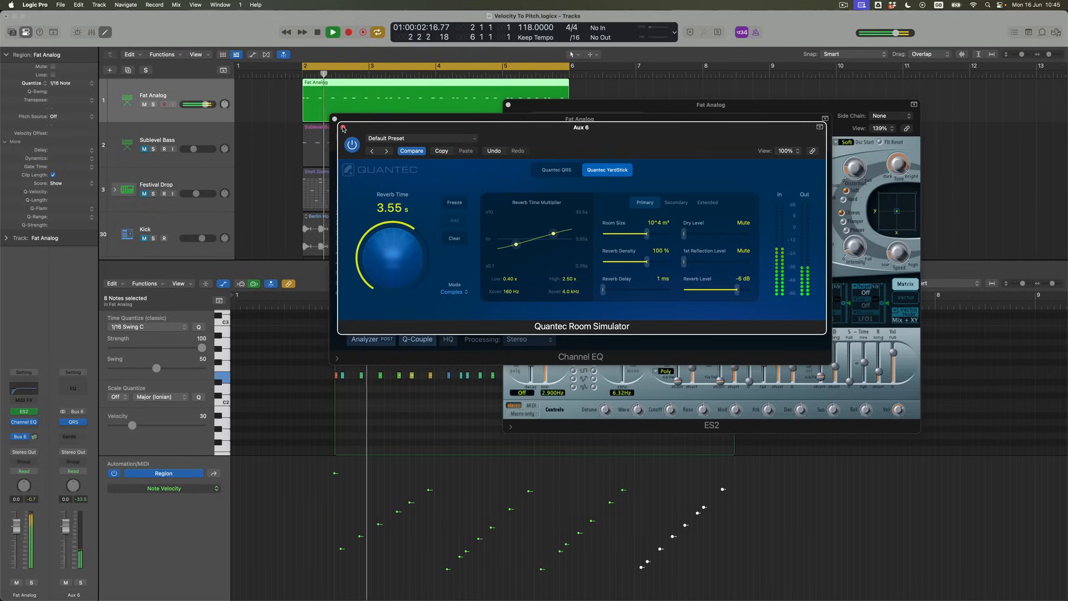